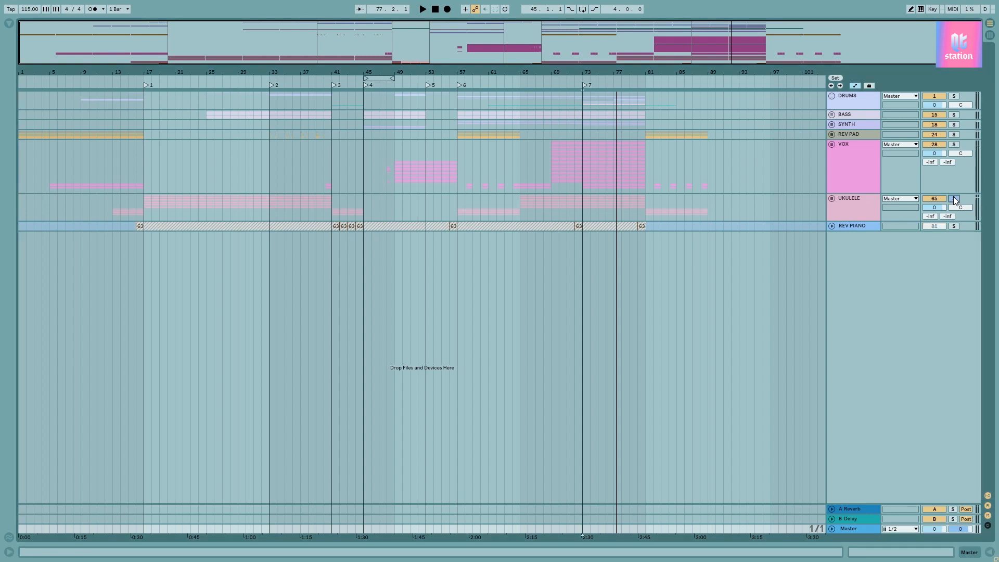
Solo the UKULELE track, play from the first locator, then unsolo it to bring all tracks back
{"action": "left_click", "coordinate": [954, 198]}
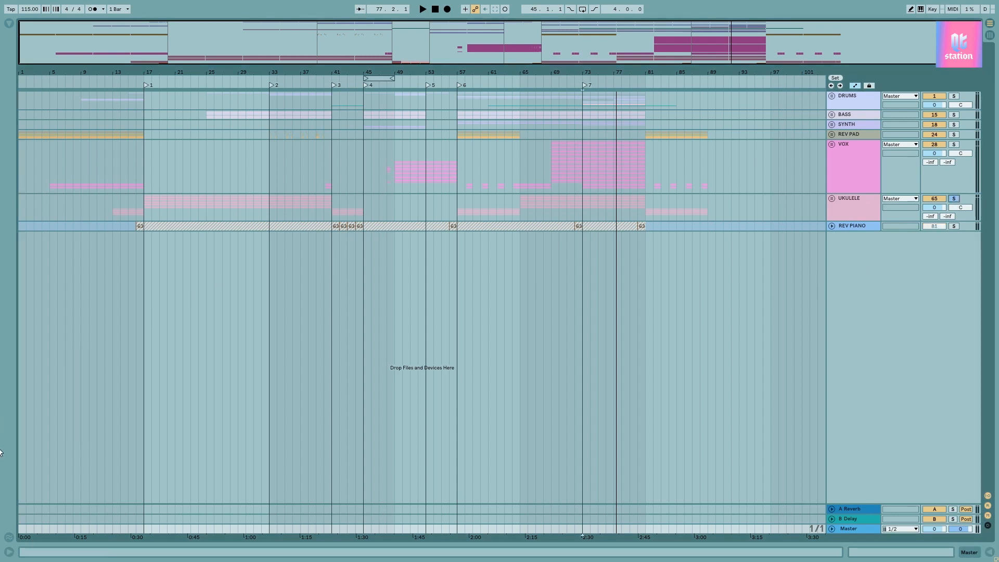
{"action": "mouse_move", "coordinate": [154, 89]}
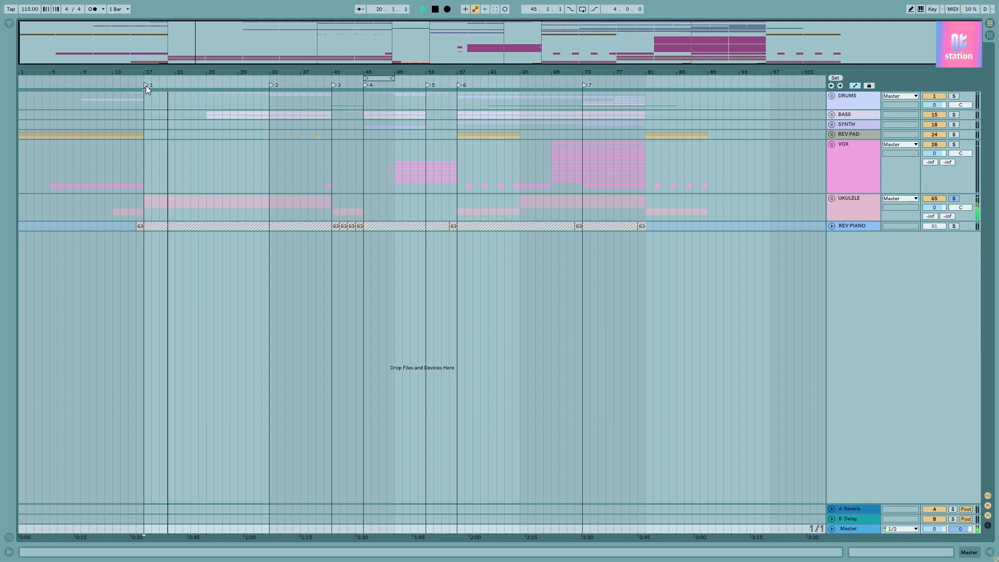
{"action": "left_click", "coordinate": [422, 9]}
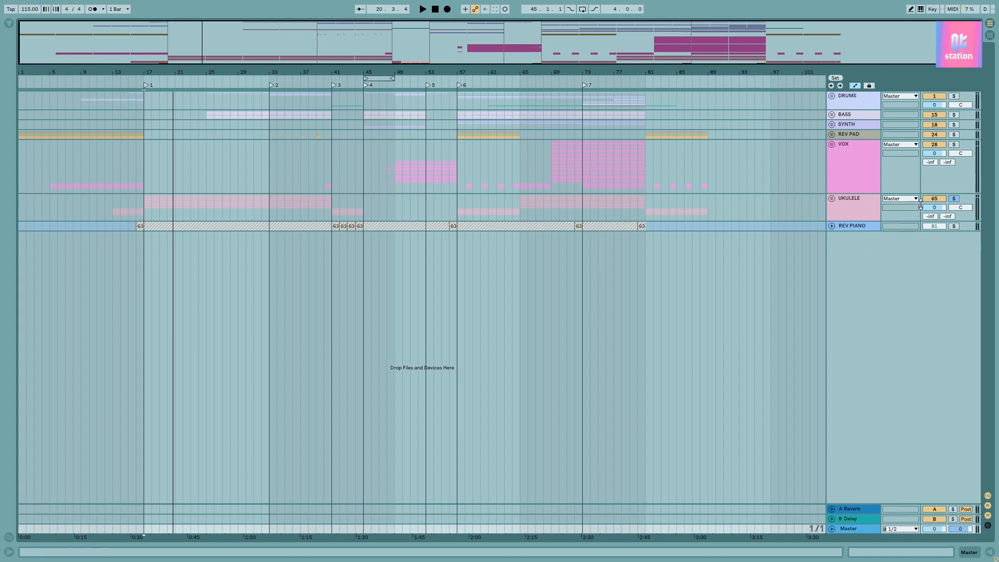
{"action": "left_click", "coordinate": [953, 198]}
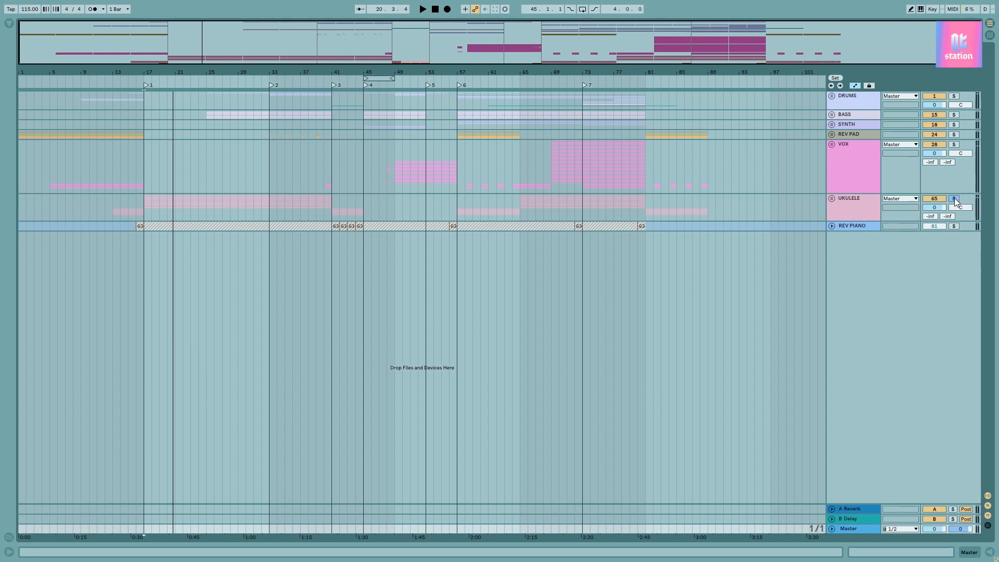
{"action": "left_click", "coordinate": [954, 197]}
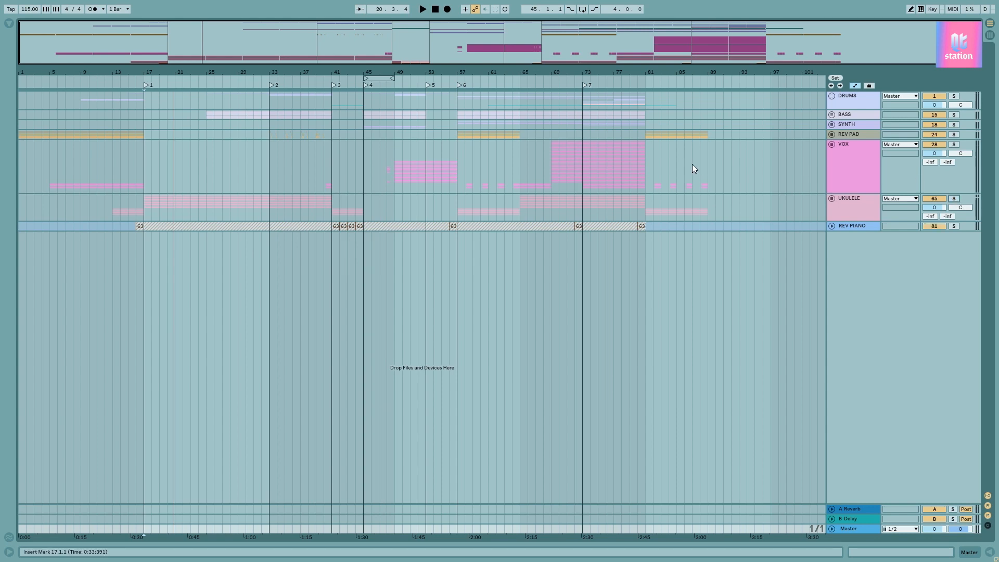
{"action": "mouse_move", "coordinate": [189, 134]}
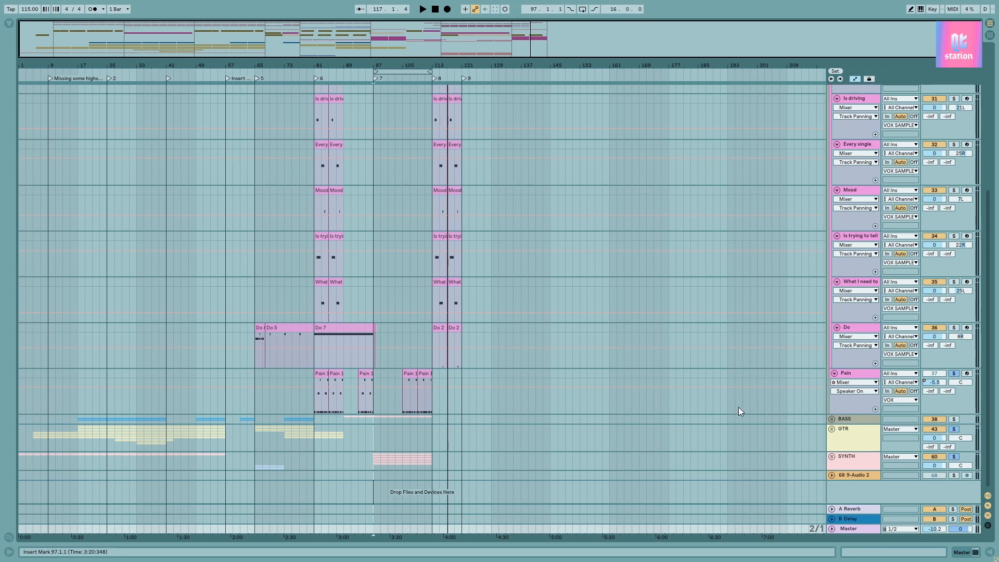
{"action": "mouse_move", "coordinate": [282, 180]}
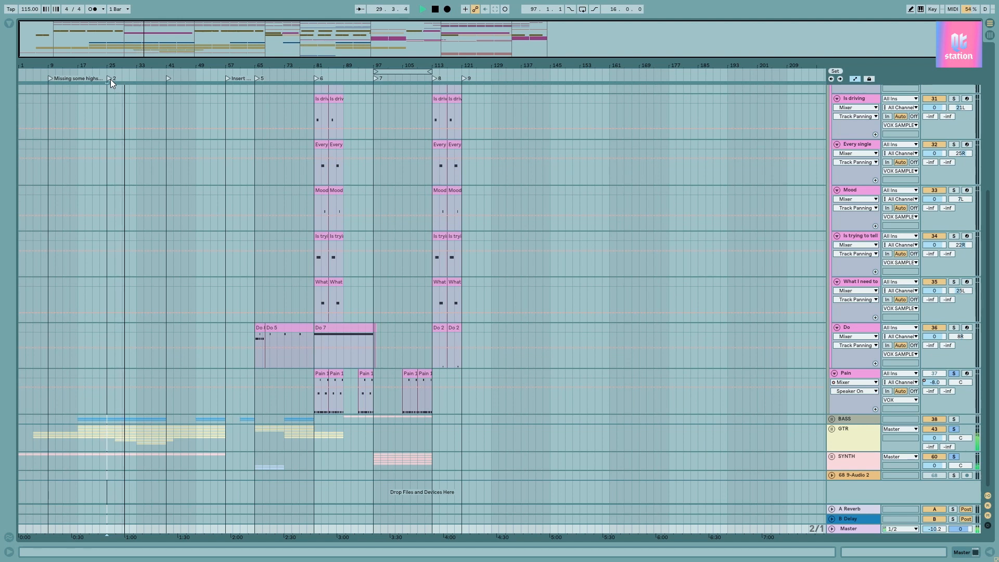
Jump to the second locator's section, then play from locator 7 with the Pain vocal soloed
{"action": "left_click", "coordinate": [422, 9]}
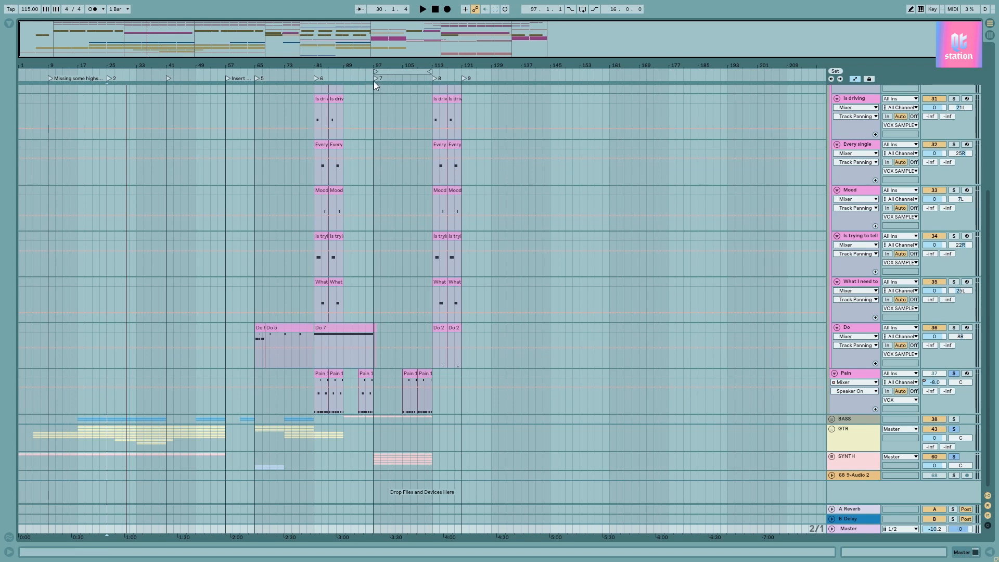
{"action": "left_click", "coordinate": [422, 9]}
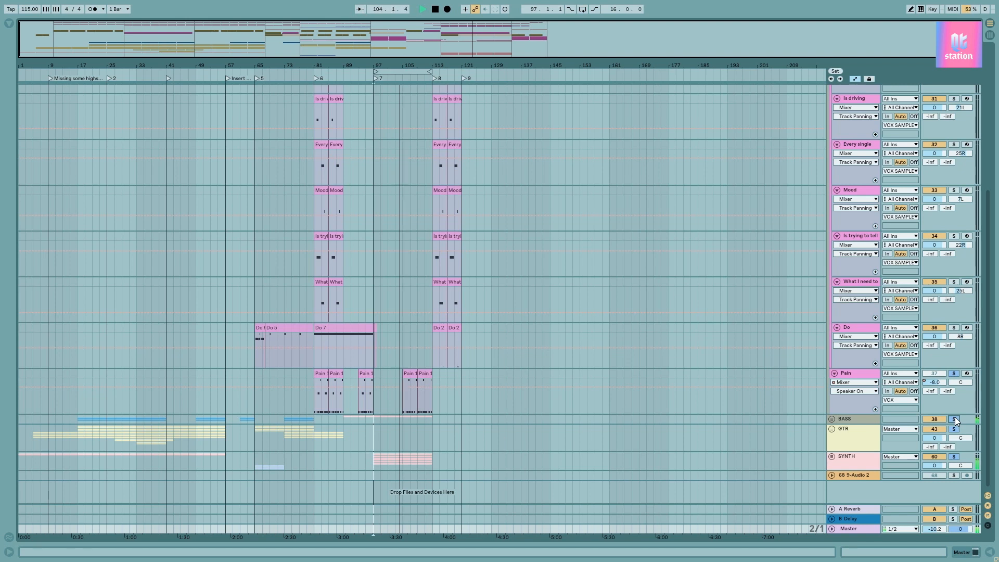
Solo the BASS track and play the song from section marker 8
{"action": "left_click", "coordinate": [435, 9]}
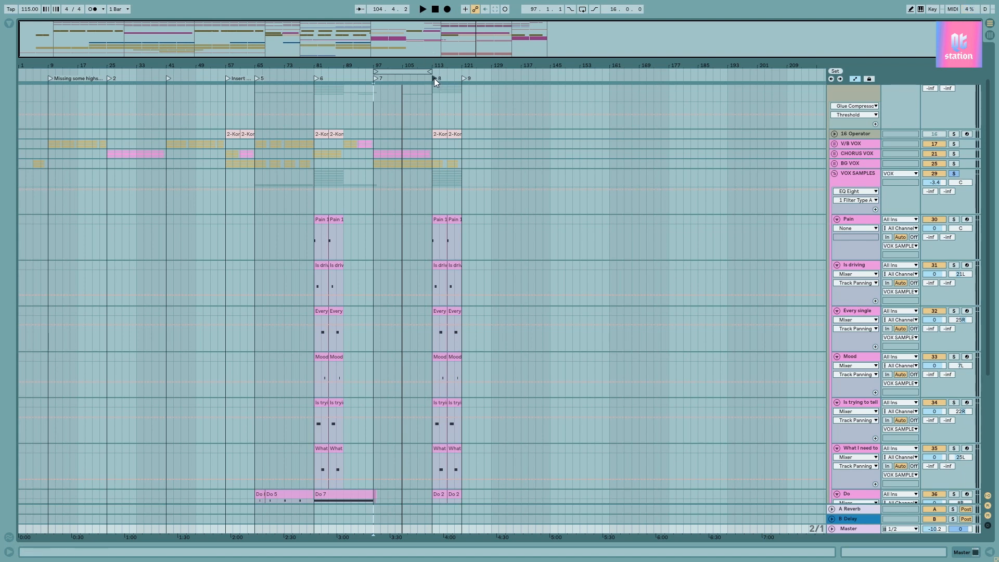
{"action": "left_click", "coordinate": [422, 9]}
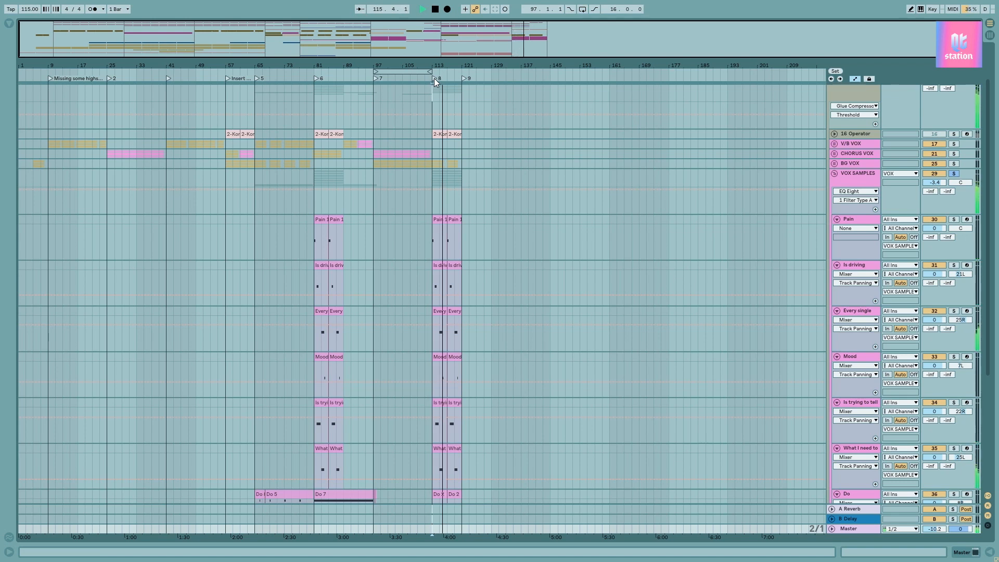
{"action": "left_click", "coordinate": [422, 8]}
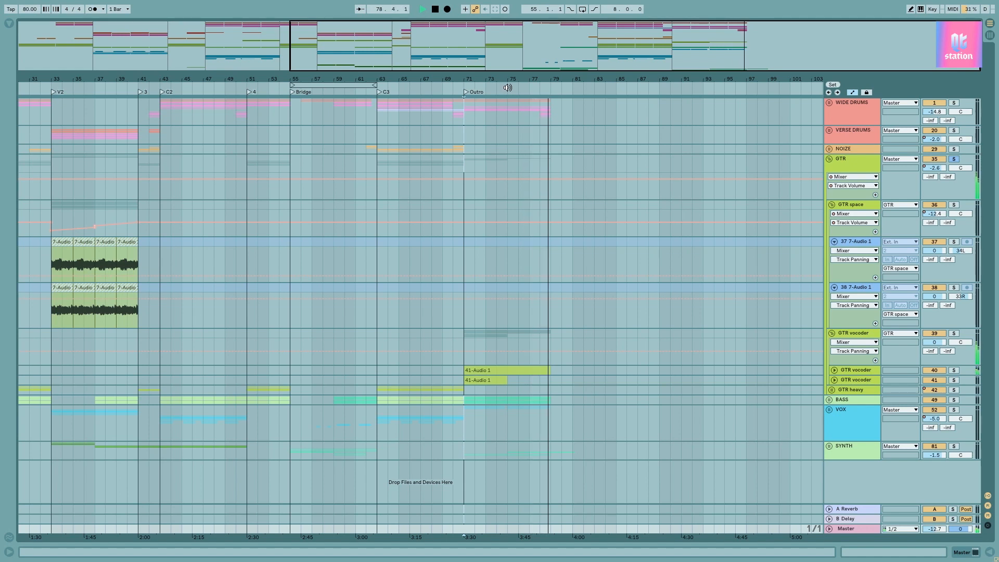
Stop playback of the song near the Outro, resting at bar 79
{"action": "left_click", "coordinate": [421, 9]}
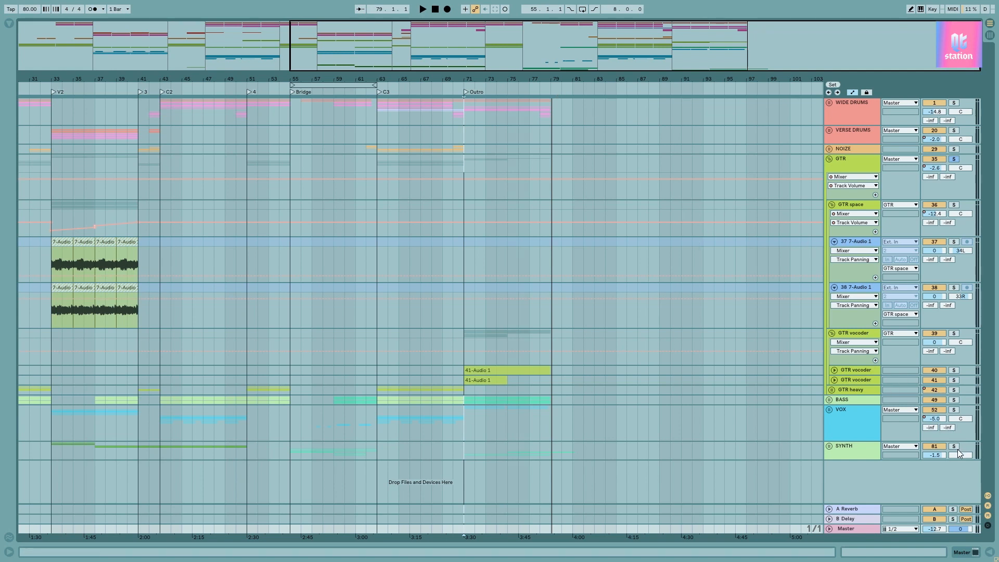
Solo the SYNTH track and play the song from the Outro locator
{"action": "left_click", "coordinate": [955, 447]}
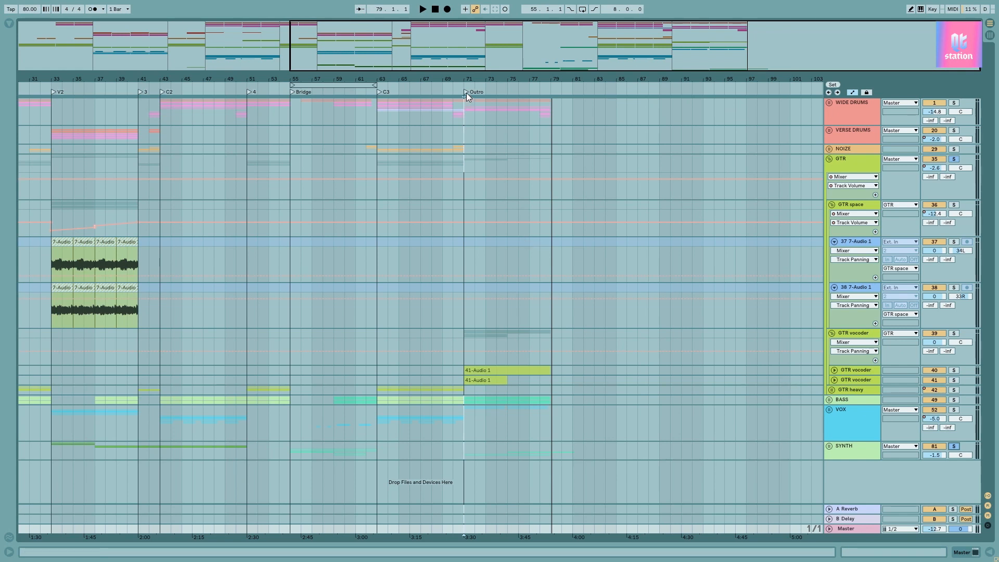
{"action": "left_click", "coordinate": [422, 8]}
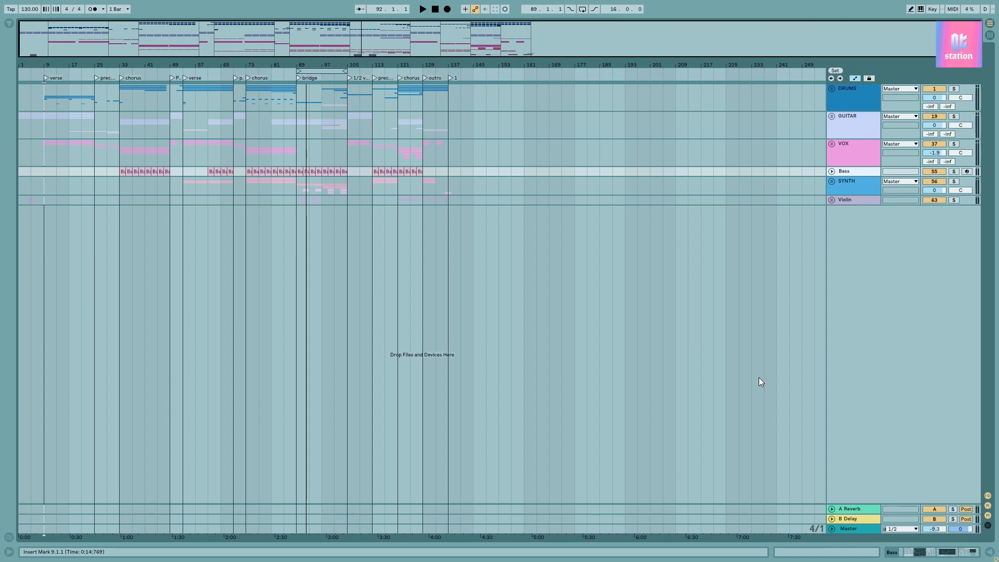
{"action": "mouse_move", "coordinate": [278, 180]}
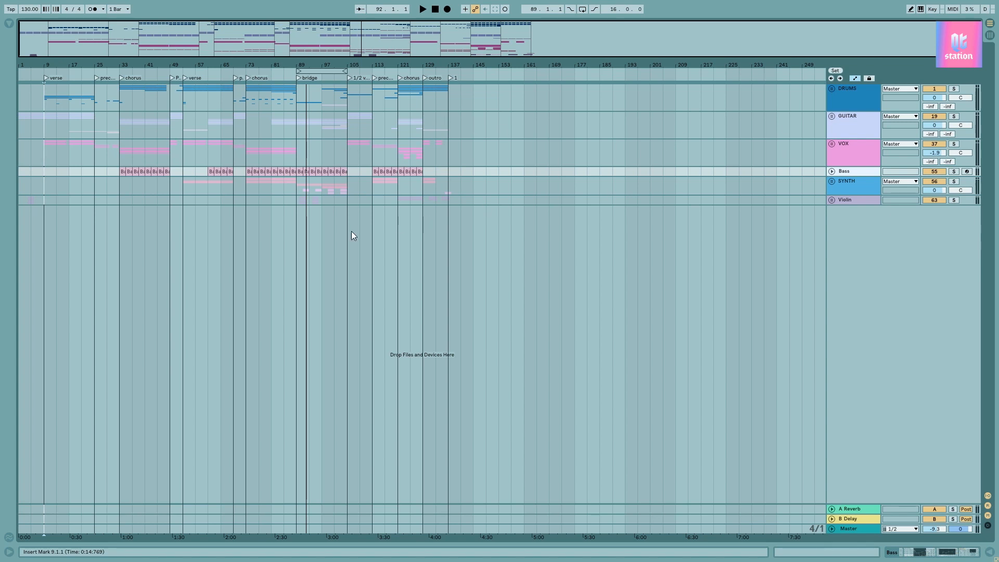
{"action": "mouse_move", "coordinate": [289, 267]}
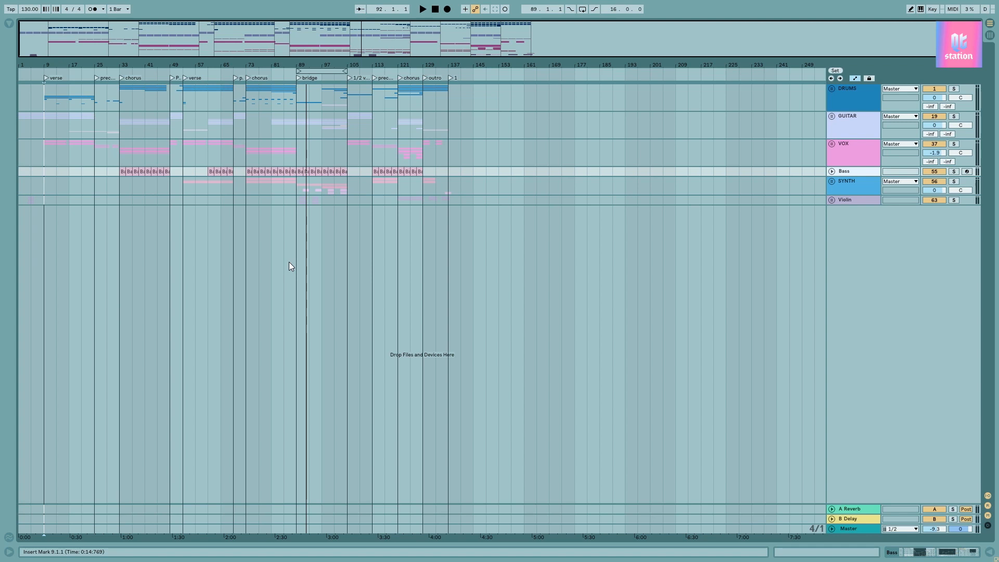
{"action": "mouse_move", "coordinate": [57, 85]}
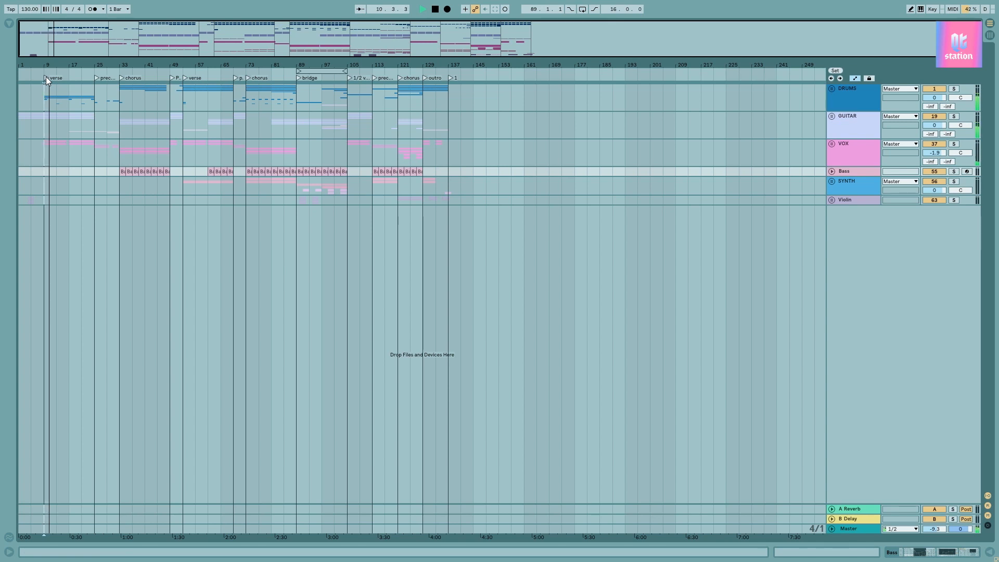
Play from the verse locator, then jump playback to the first chorus around bar 36
{"action": "left_click", "coordinate": [422, 9]}
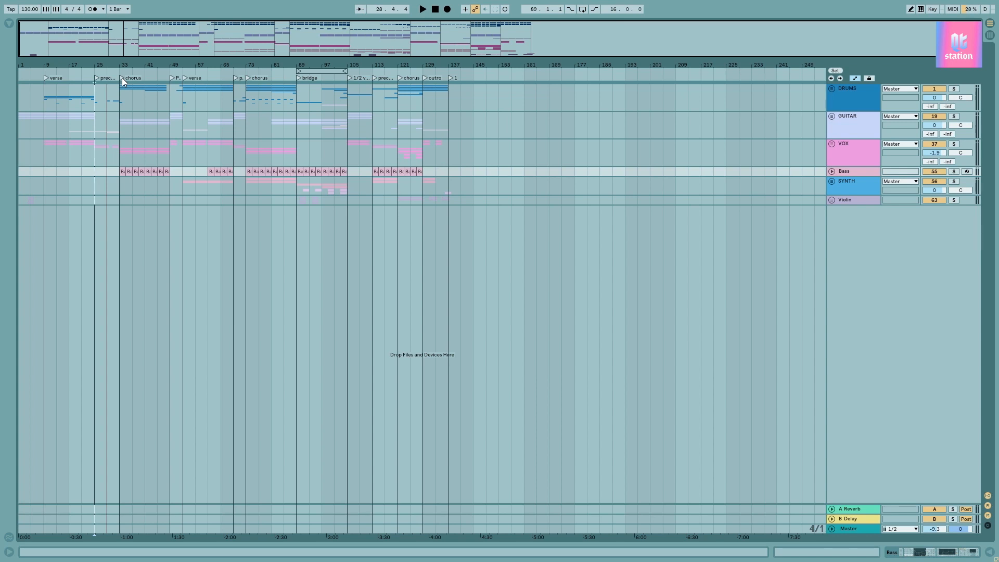
{"action": "left_click", "coordinate": [422, 9]}
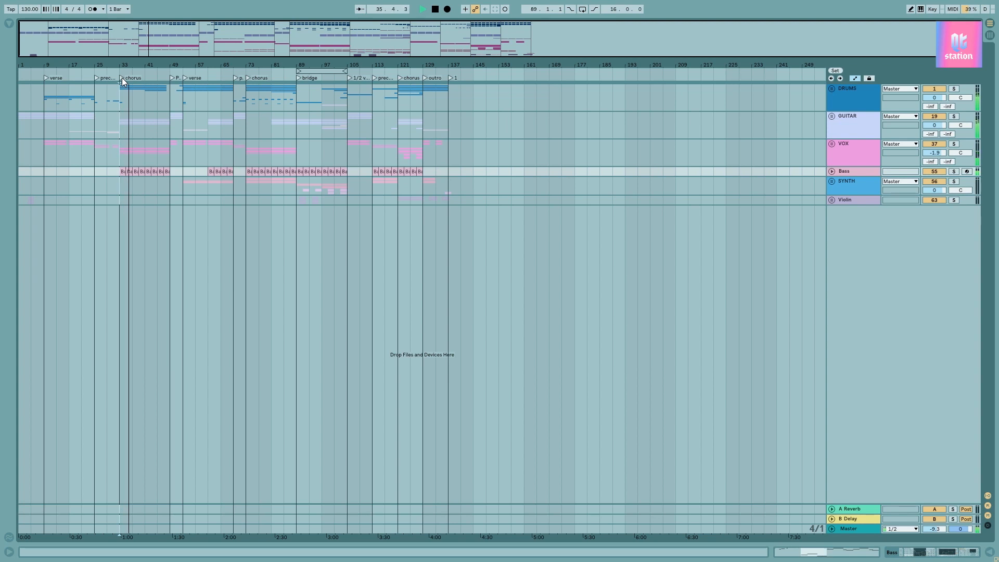
{"action": "left_click", "coordinate": [422, 9]}
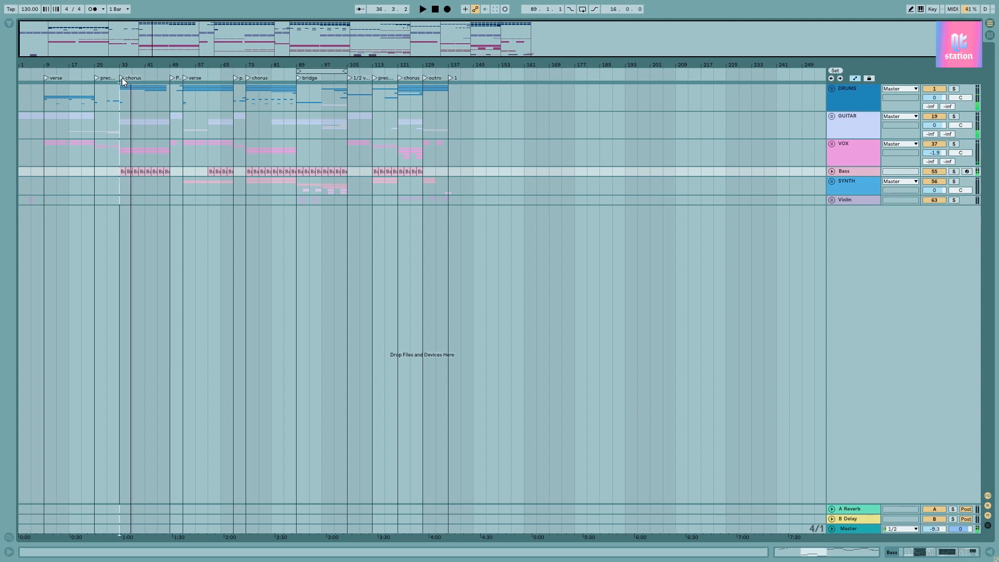